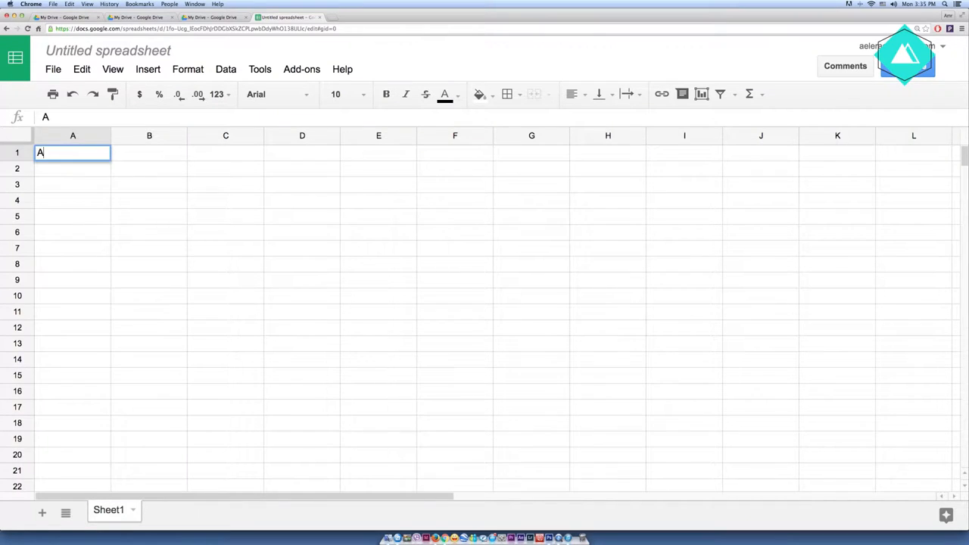
# - Enter the names Amr, Ali and Mona in cells A1 to A3
pyautogui.write('mr')
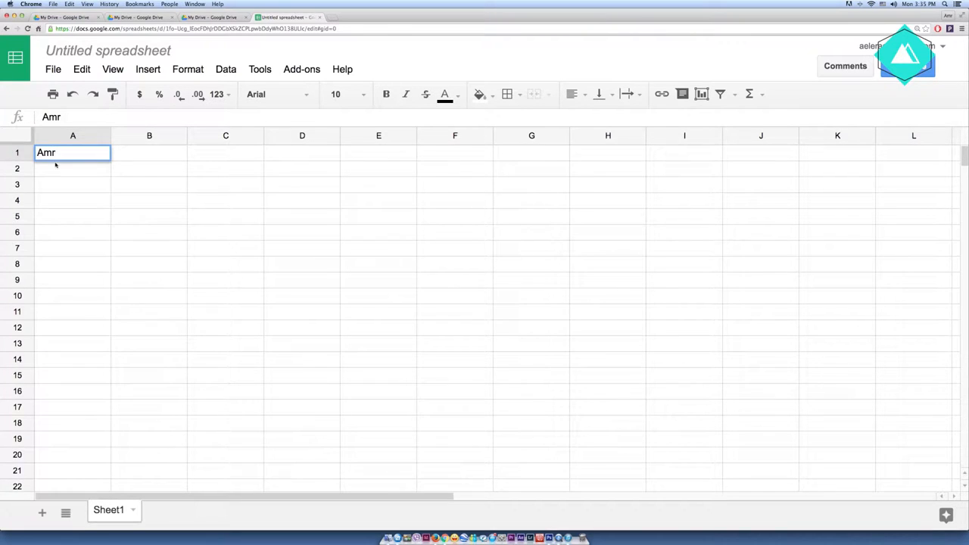
pyautogui.write('A')
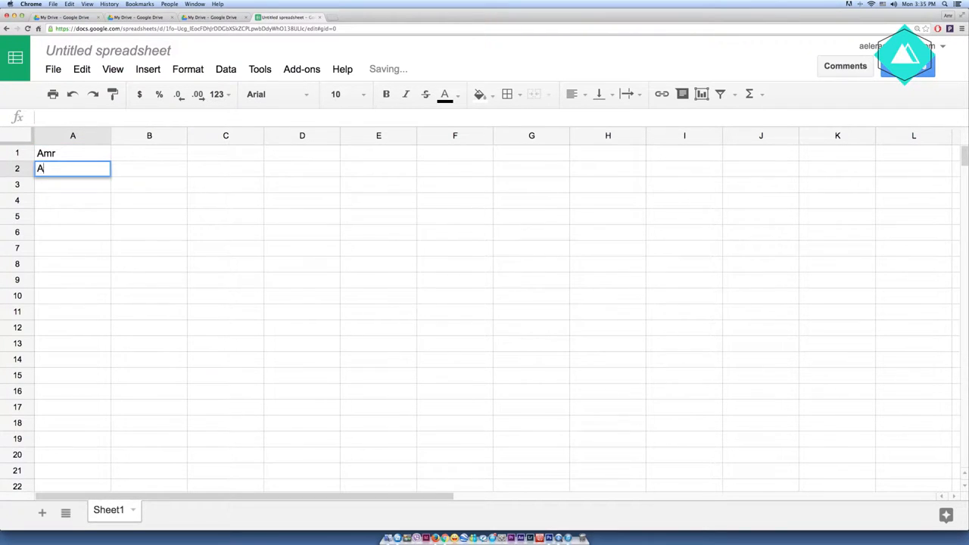
pyautogui.write('li')
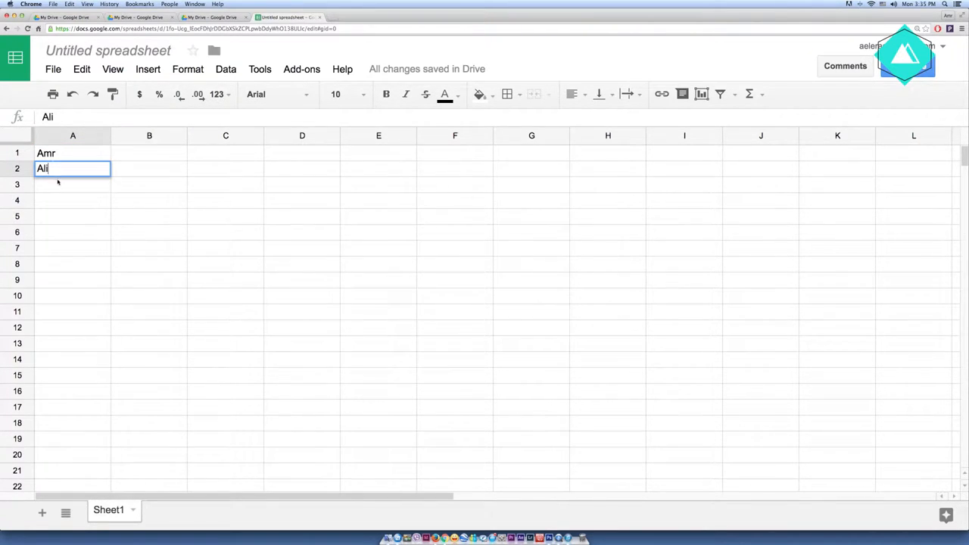
pyautogui.write('Mo')
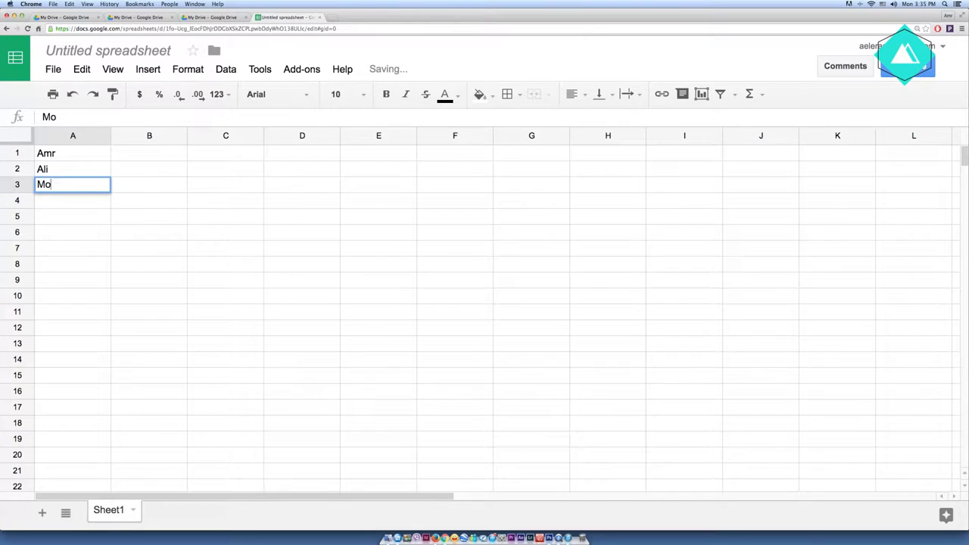
pyautogui.write('na')
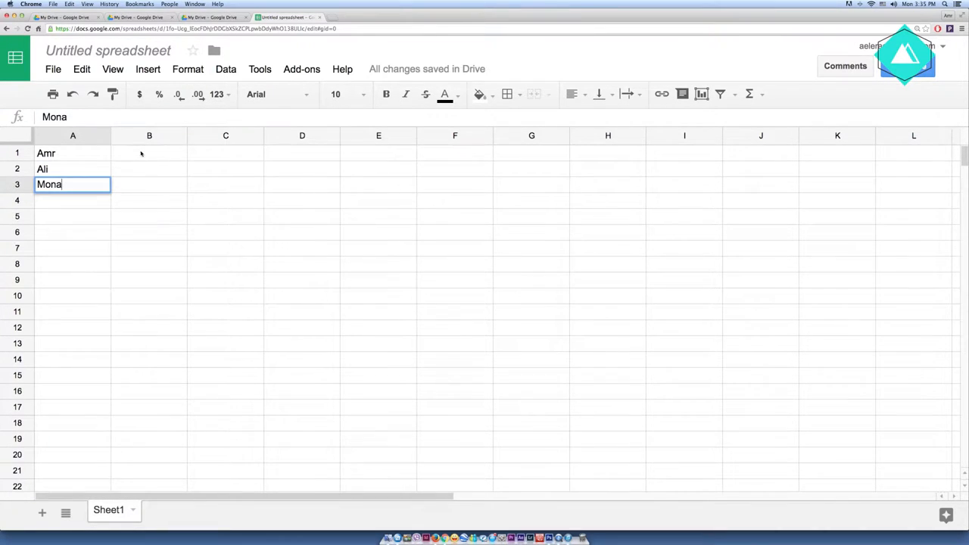
# - Enter the values 1000, 1300 and 4000 beside the names in B1 to B3
pyautogui.write('100')
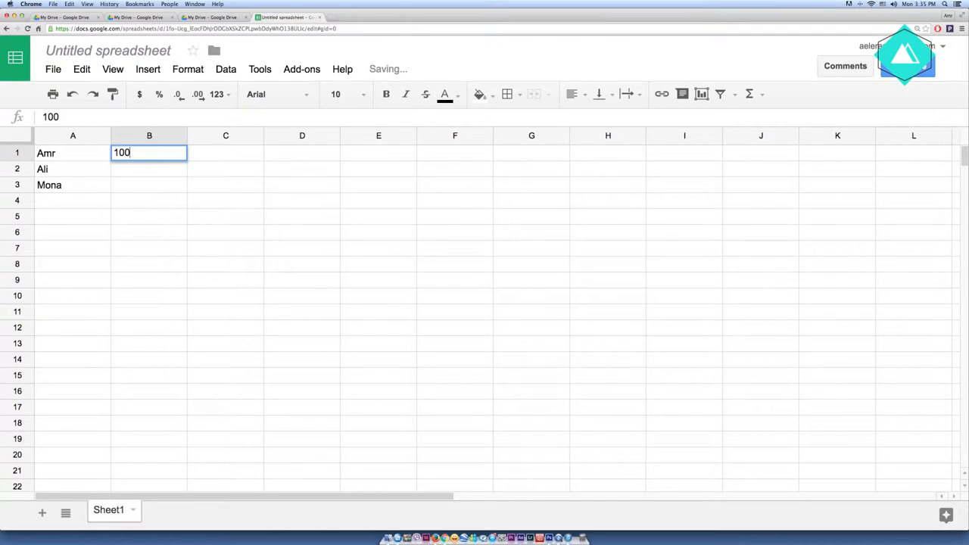
pyautogui.press('Enter')
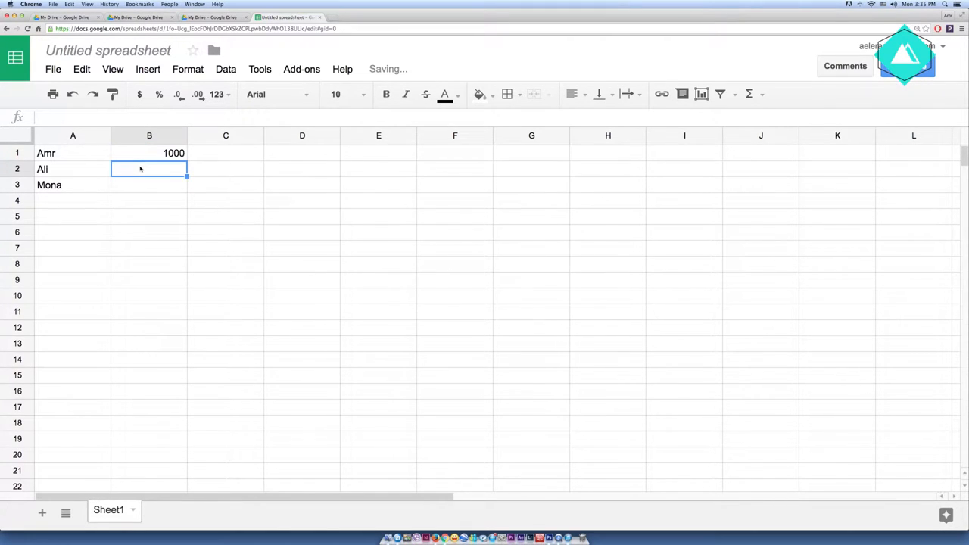
pyautogui.write('1300')
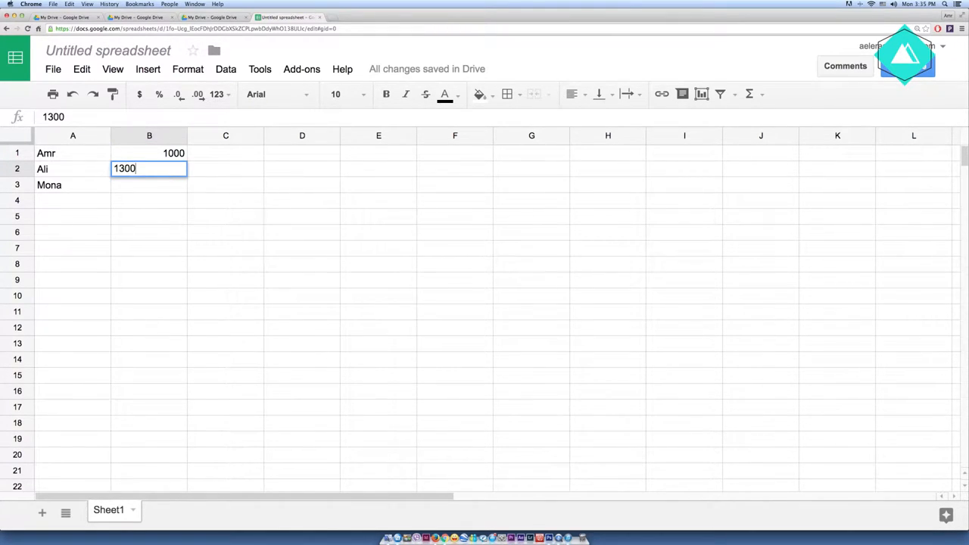
pyautogui.press('Enter')
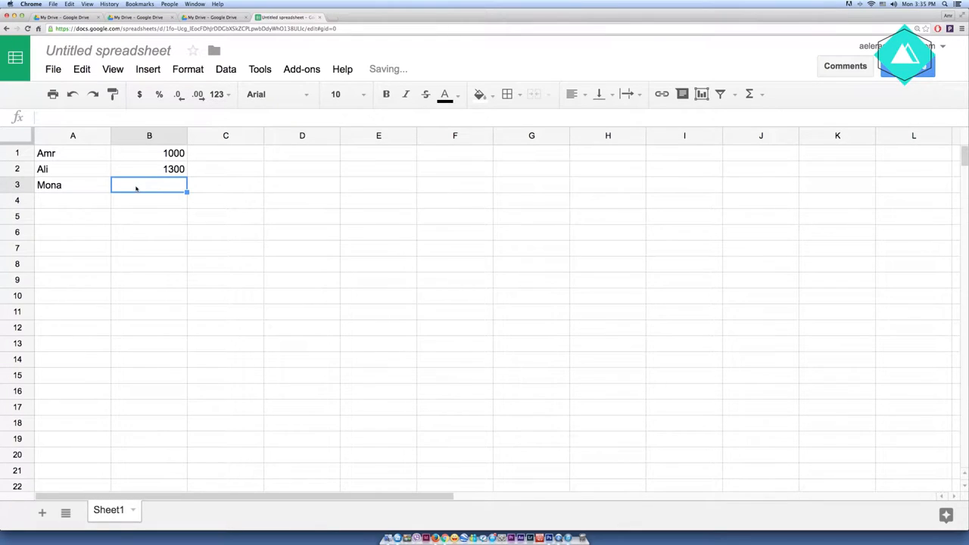
pyautogui.write('4000')
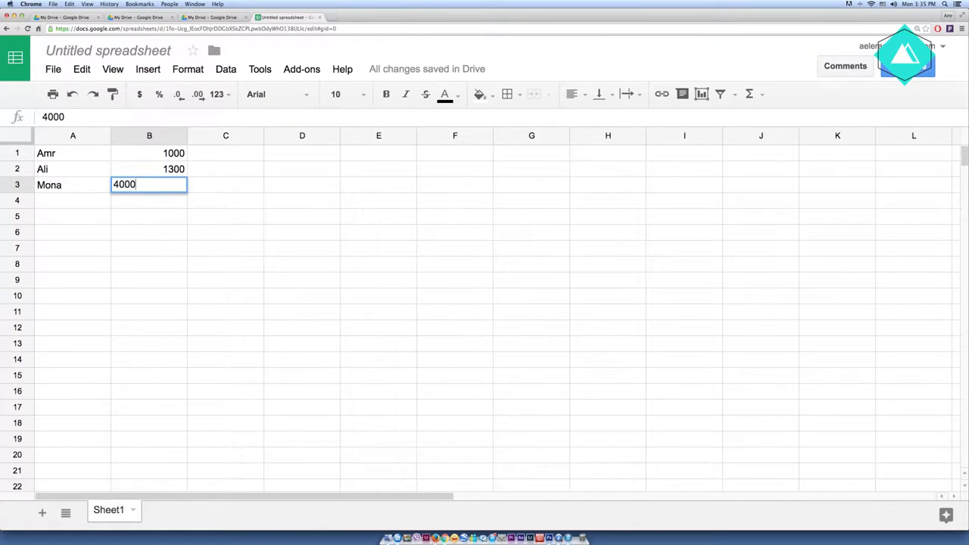
pyautogui.press('Enter')
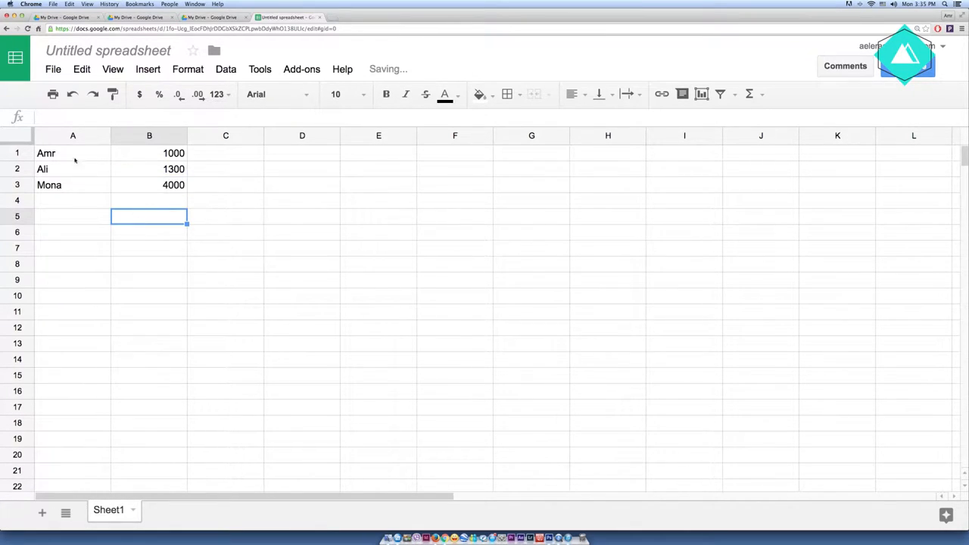
pyautogui.moveTo(73, 153); pyautogui.dragTo(174, 184)
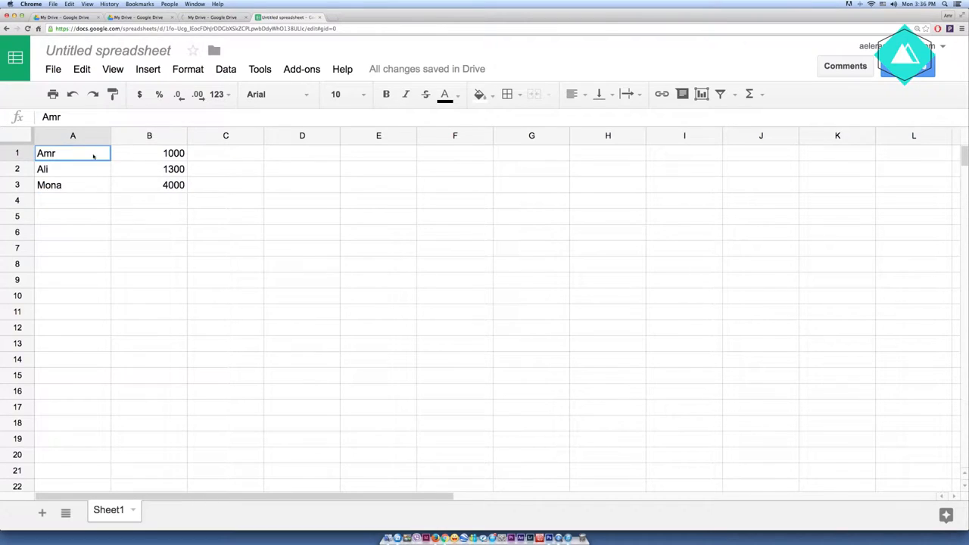
# - Select A1:B3 and insert a chart to open the chart editor
pyautogui.moveTo(72, 153); pyautogui.dragTo(149, 184)
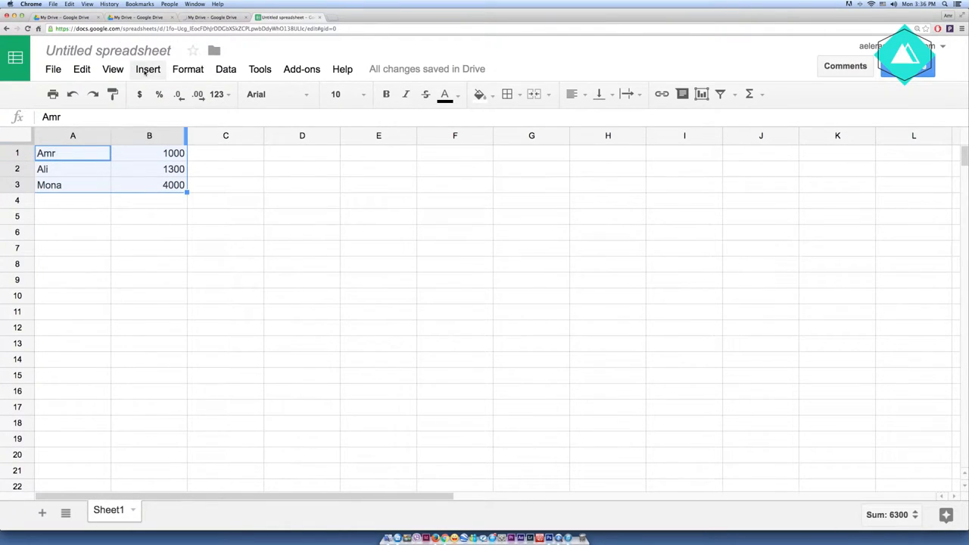
pyautogui.click(148, 69)
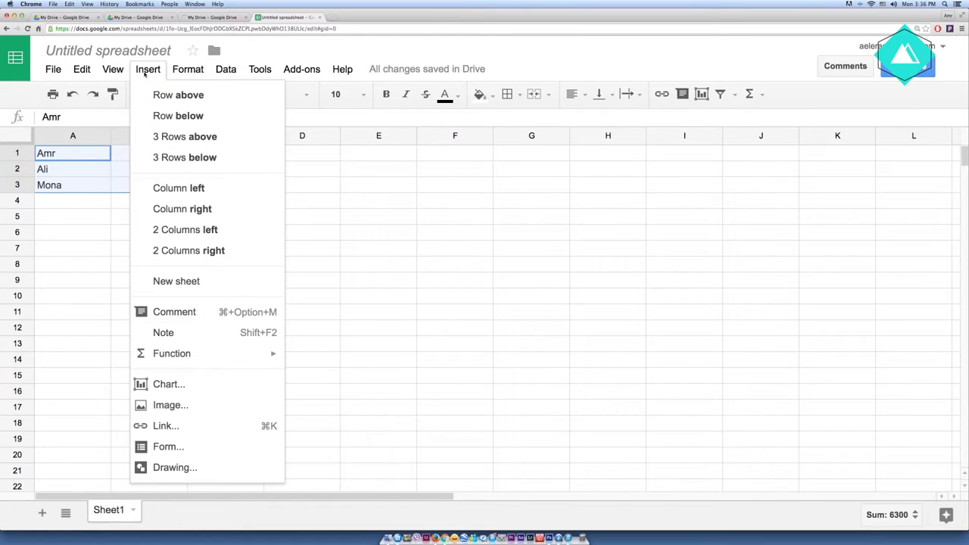
pyautogui.moveTo(169, 384)
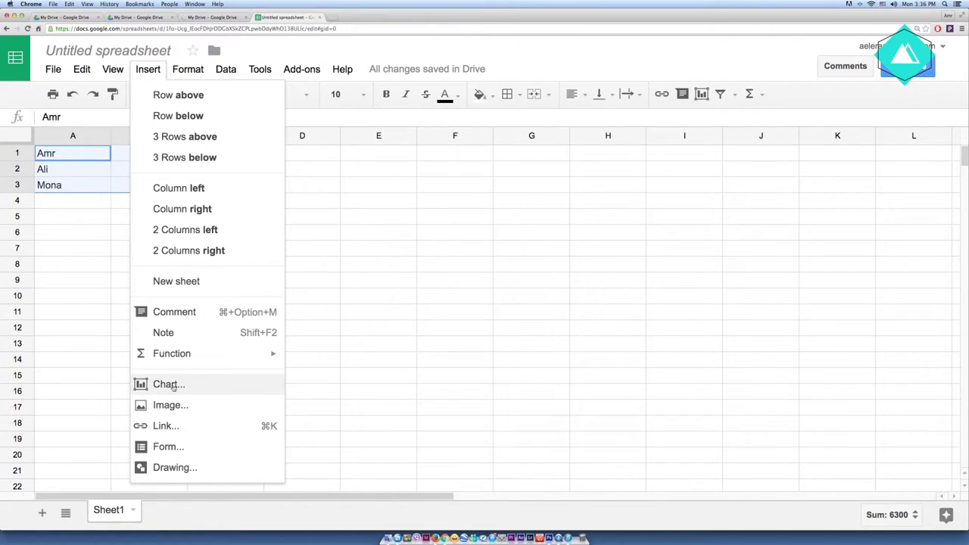
pyautogui.click(169, 384)
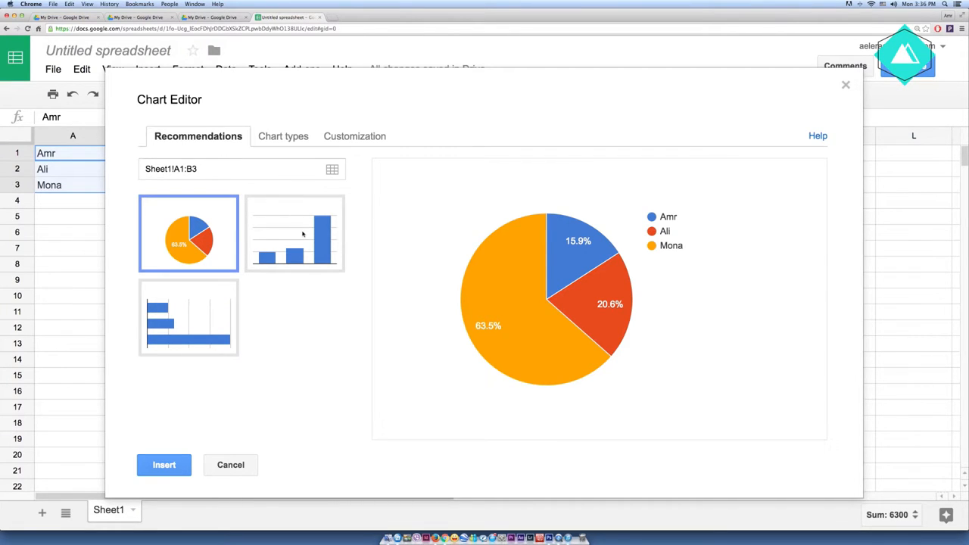
# - Preview column, bar and doughnut chart types, then insert the chart onto the sheet
pyautogui.click(295, 233)
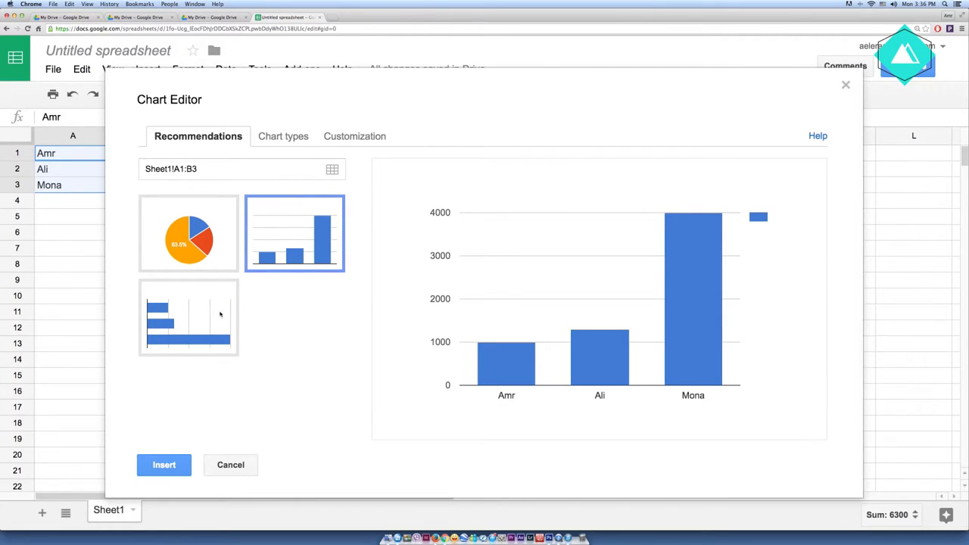
pyautogui.click(188, 317)
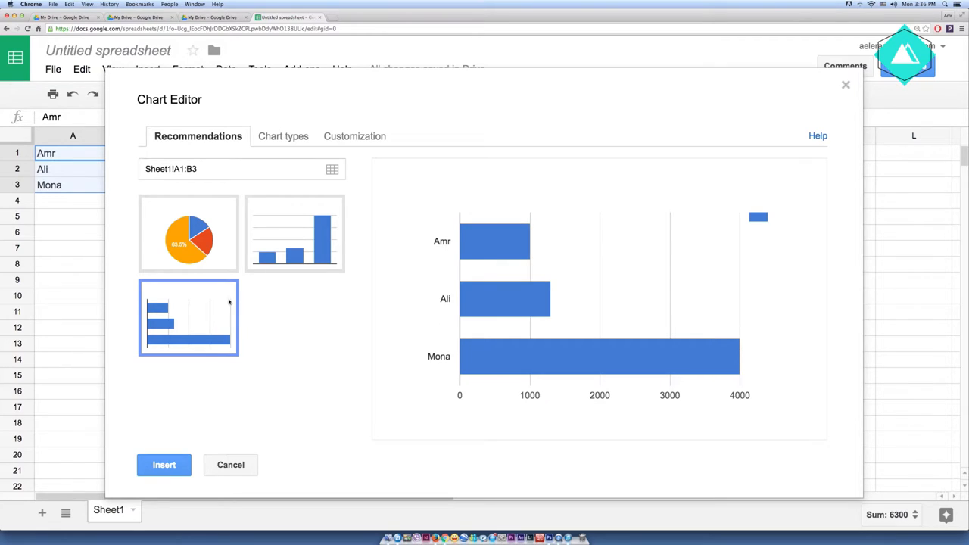
pyautogui.click(278, 135)
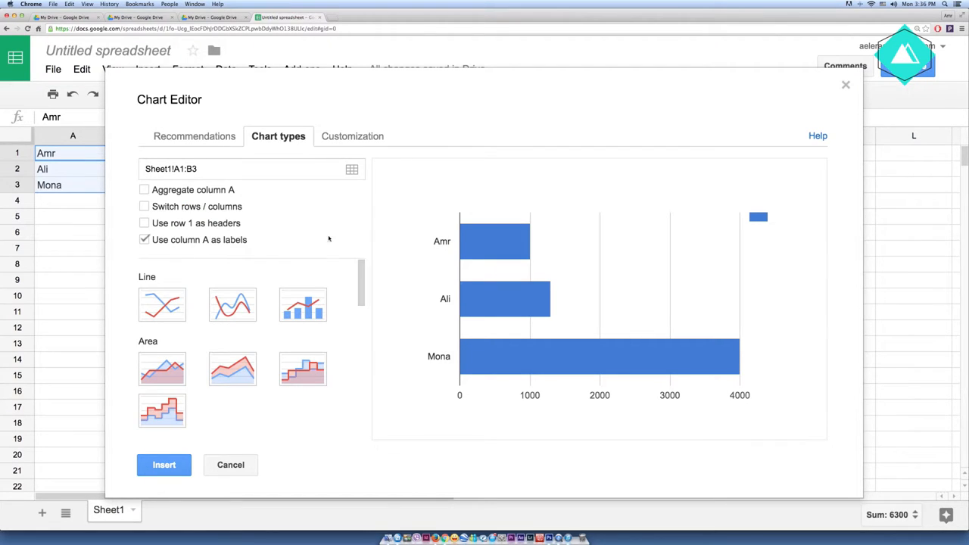
pyautogui.scroll(-3)
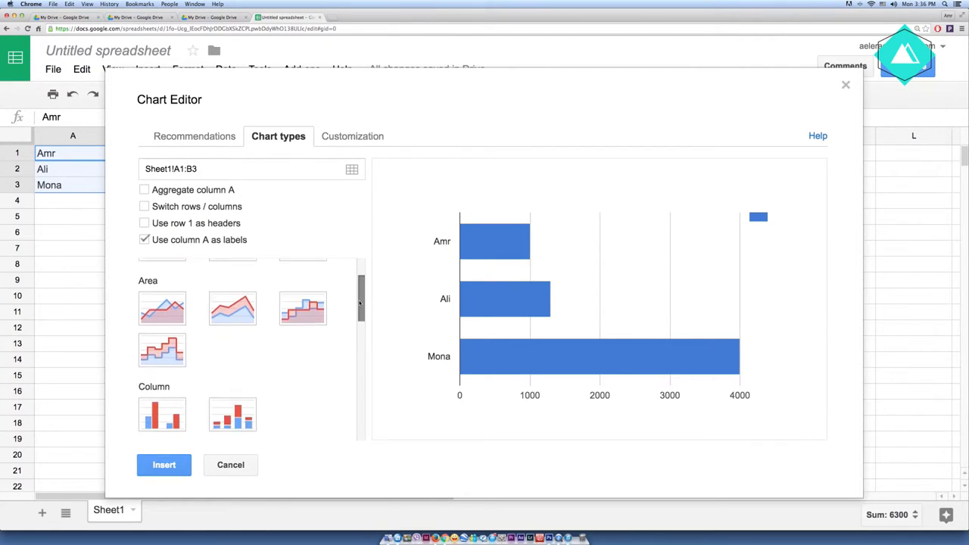
pyautogui.scroll(-3)
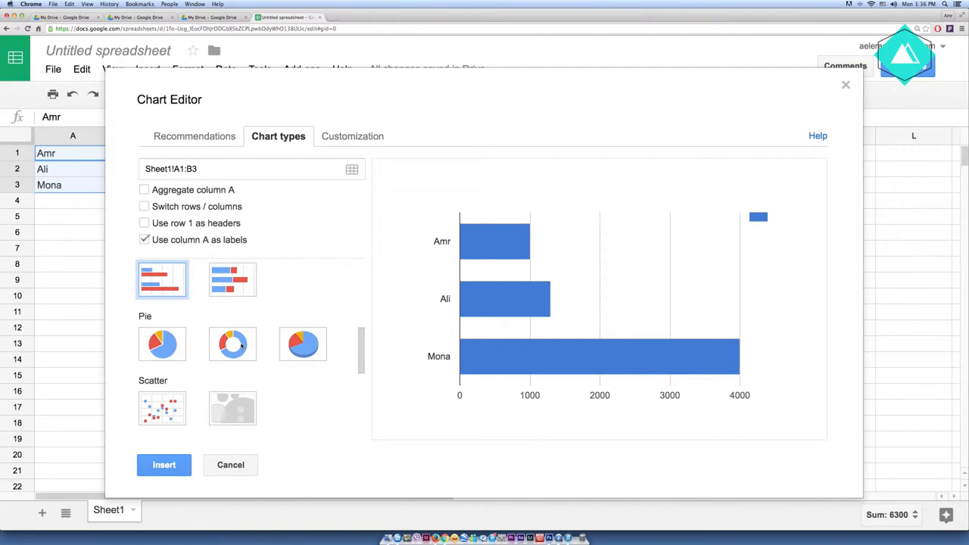
pyautogui.click(233, 343)
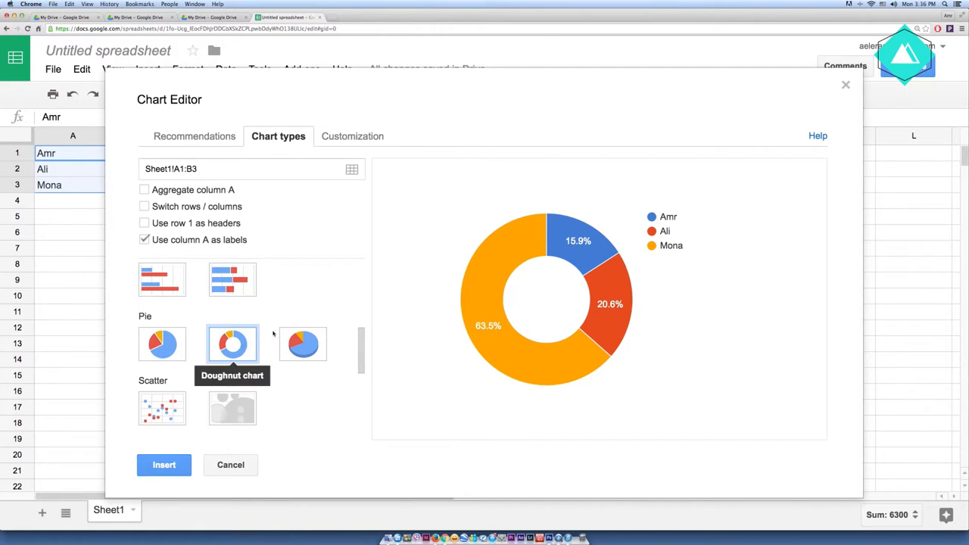
pyautogui.scroll(-3)
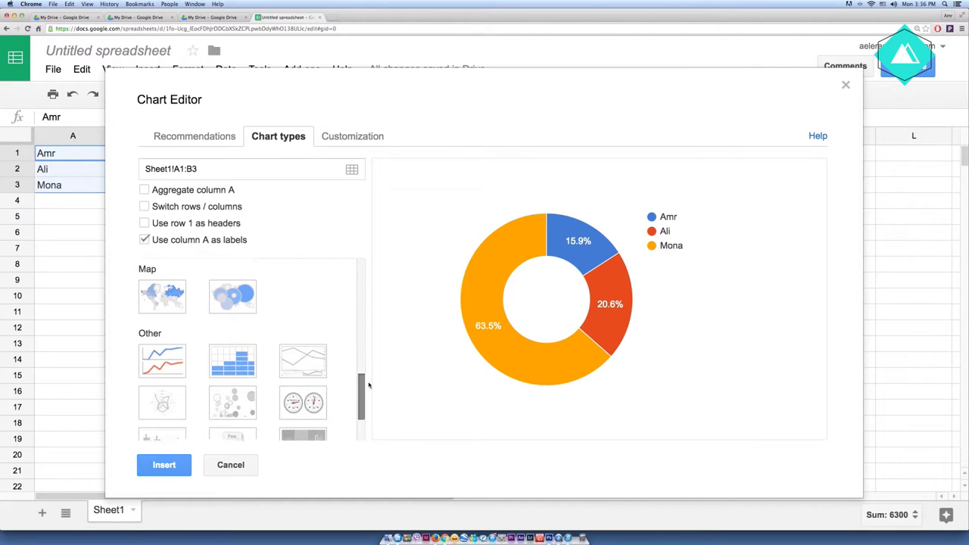
pyautogui.click(165, 465)
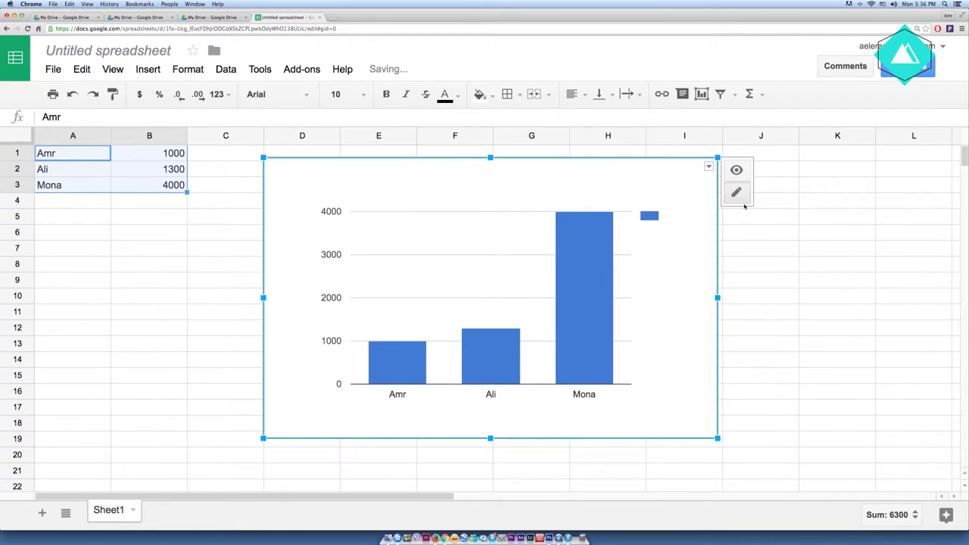
pyautogui.click(709, 166)
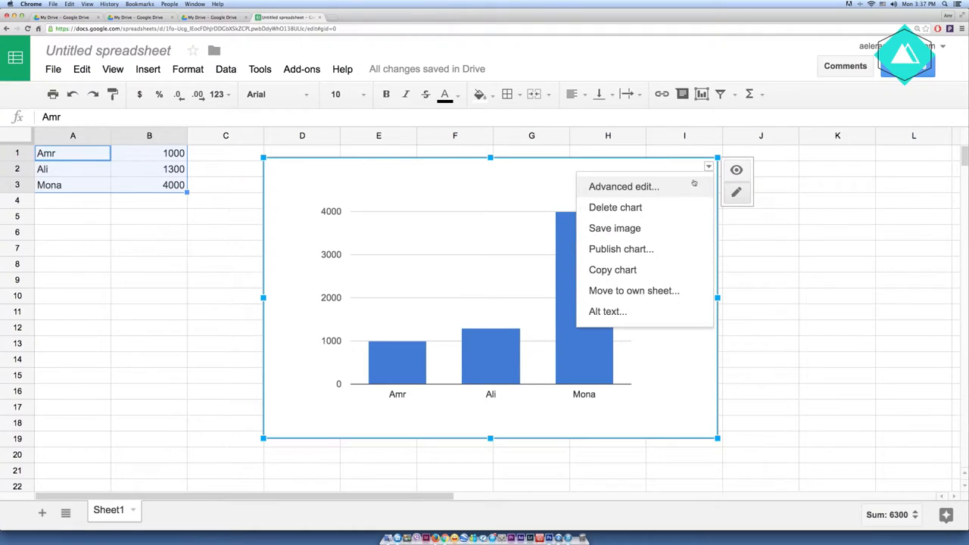
pyautogui.moveTo(614, 228)
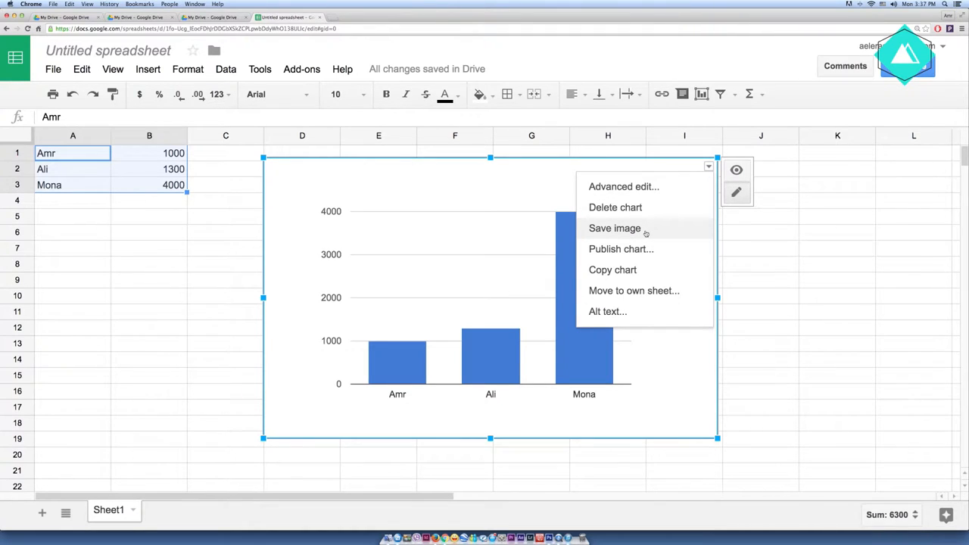
pyautogui.moveTo(621, 249)
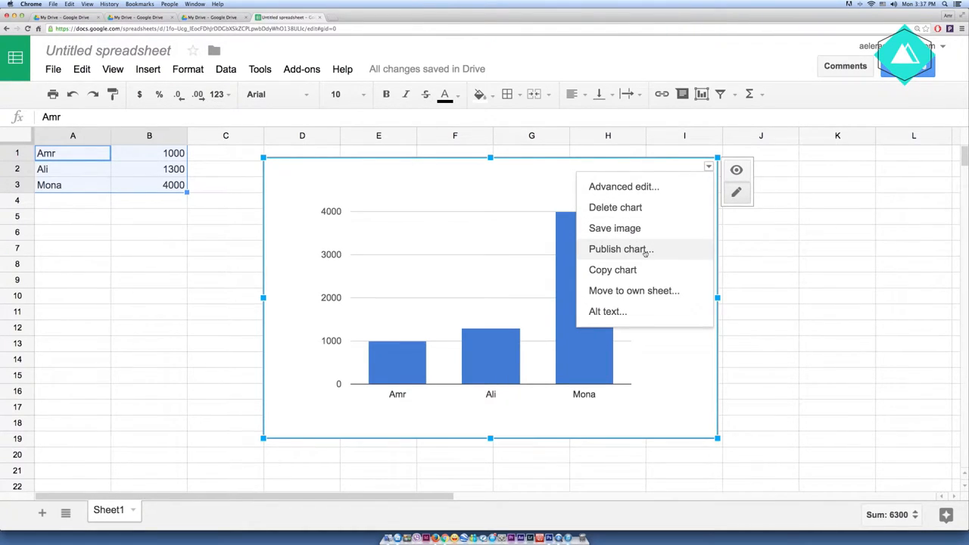
pyautogui.moveTo(188, 440)
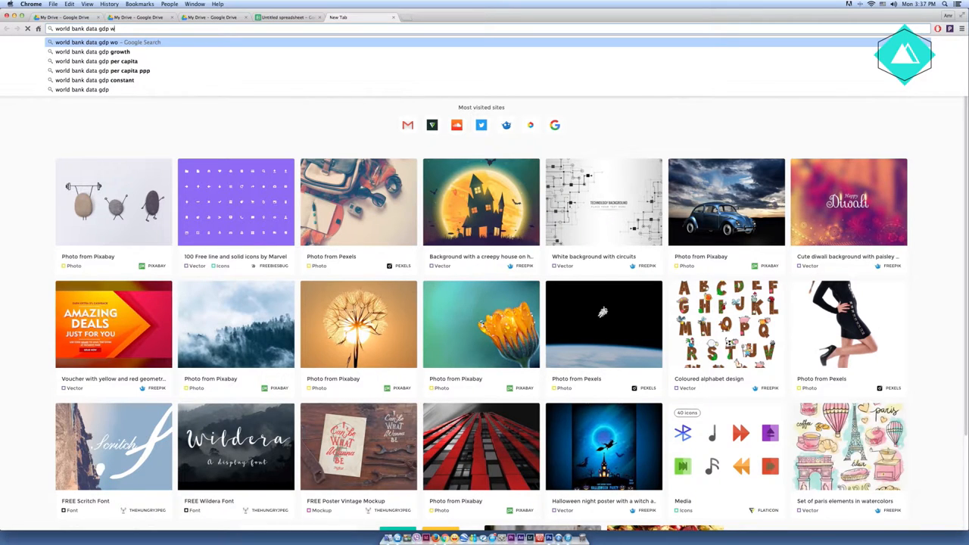
# - Search World Bank data and download the GDP (current US$) country file
pyautogui.write('orldwid')
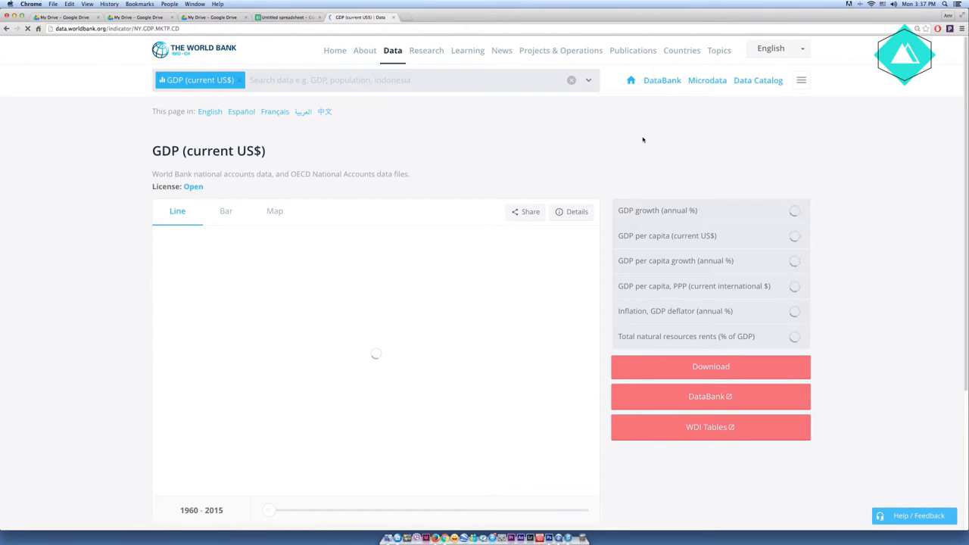
pyautogui.click(710, 367)
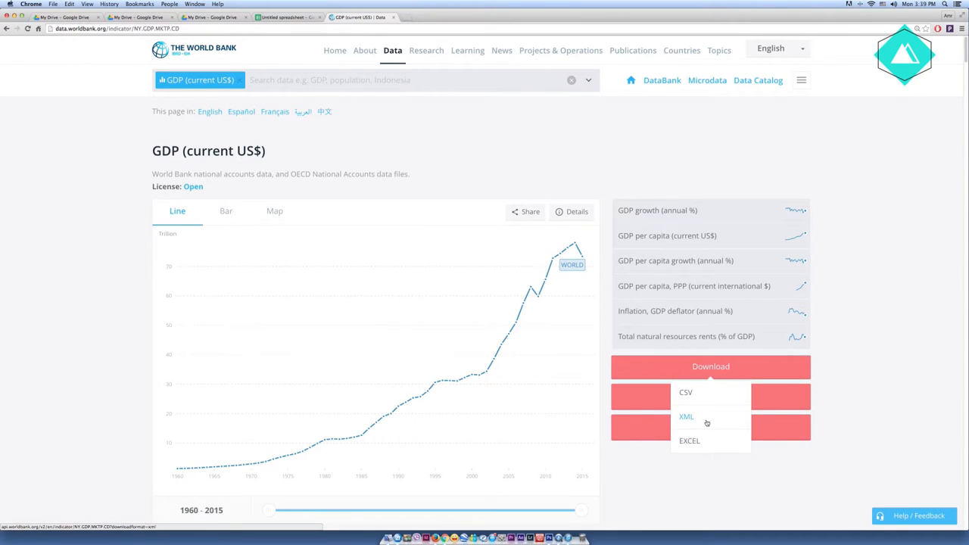
pyautogui.click(687, 416)
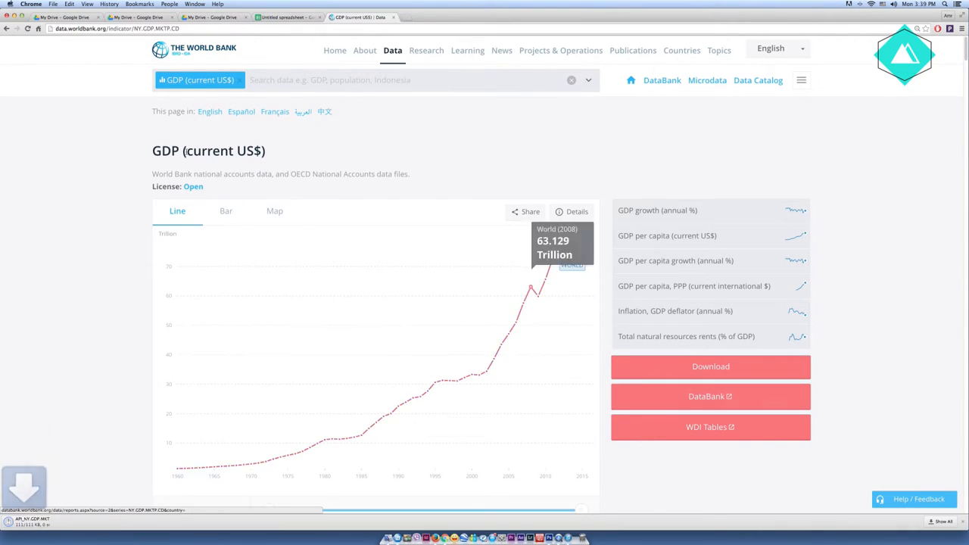
pyautogui.click(299, 17)
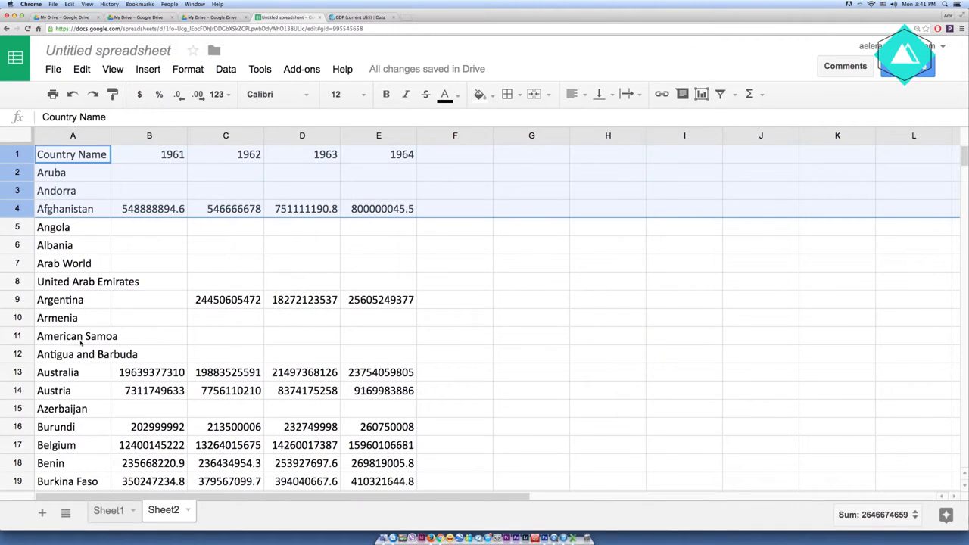
# - Start a chart from the Sheet2 country data and switch it to a geo map
pyautogui.click(150, 135)
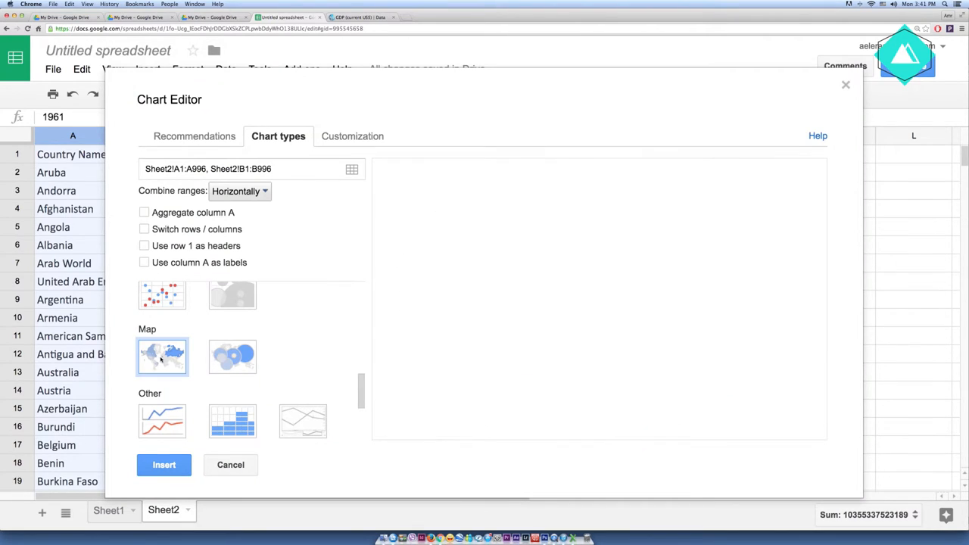
pyautogui.click(161, 356)
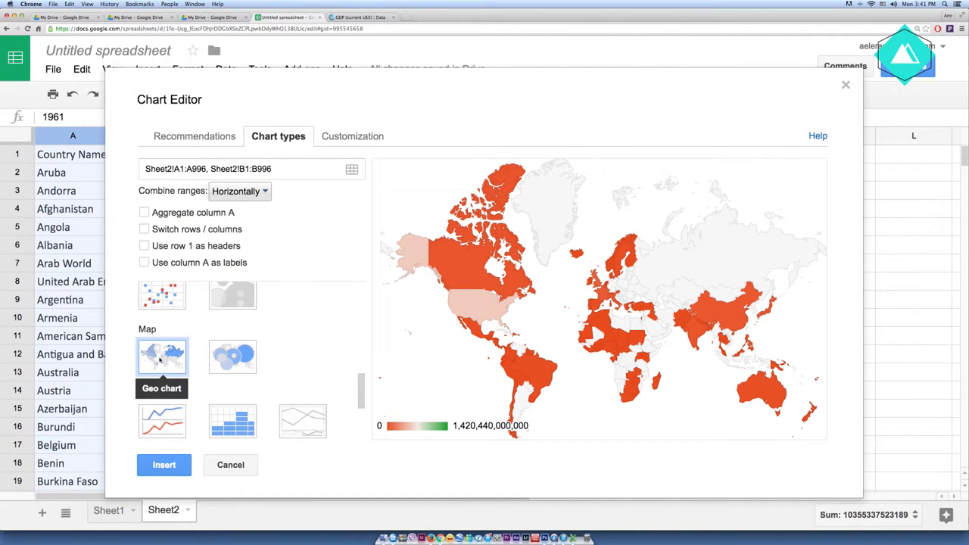
pyautogui.moveTo(233, 357)
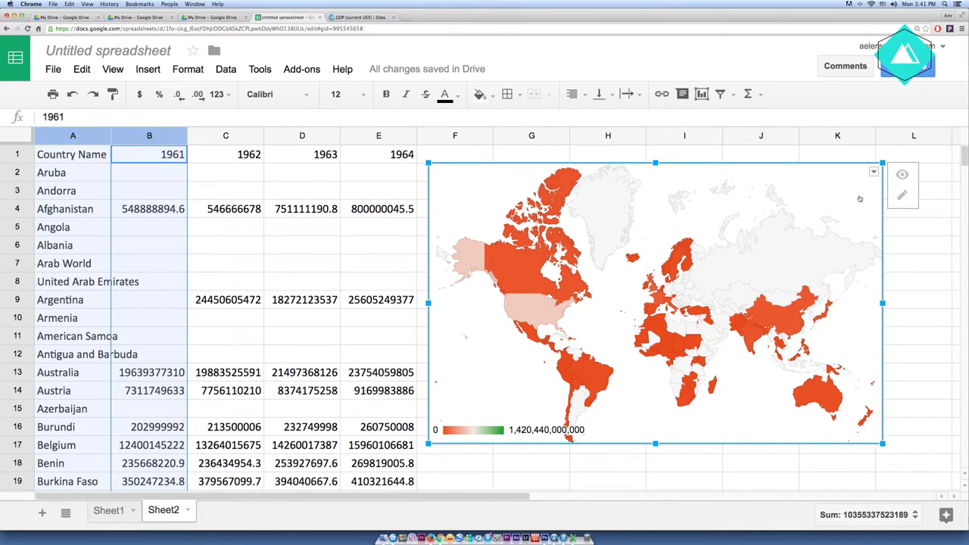
# - Customize the geo chart: dark green maximum colour, Africa region, grey background
pyautogui.click(368, 391)
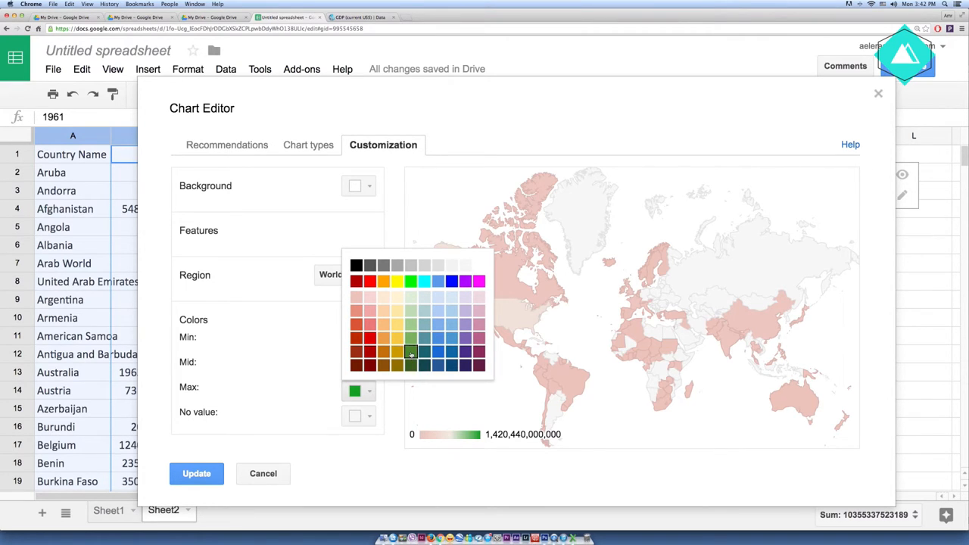
pyautogui.click(411, 352)
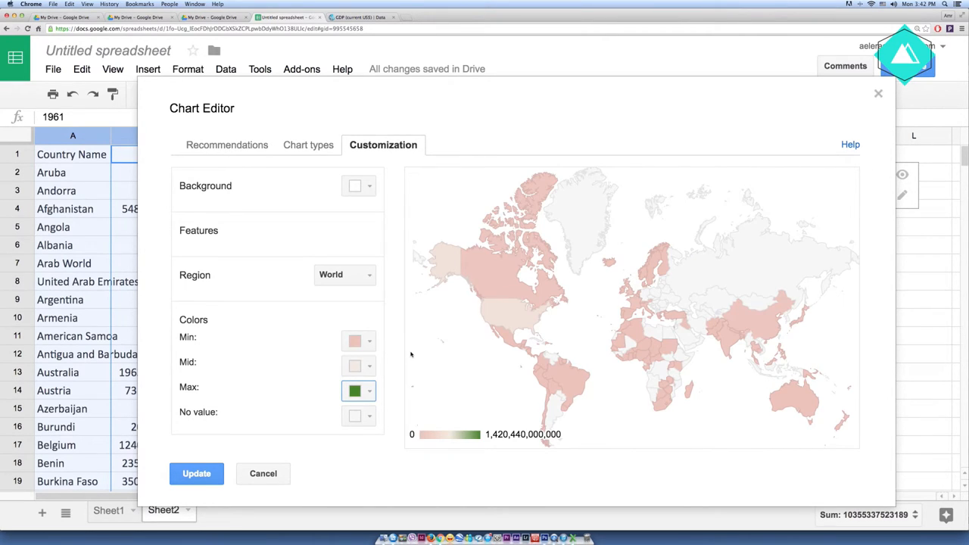
pyautogui.moveTo(358, 366)
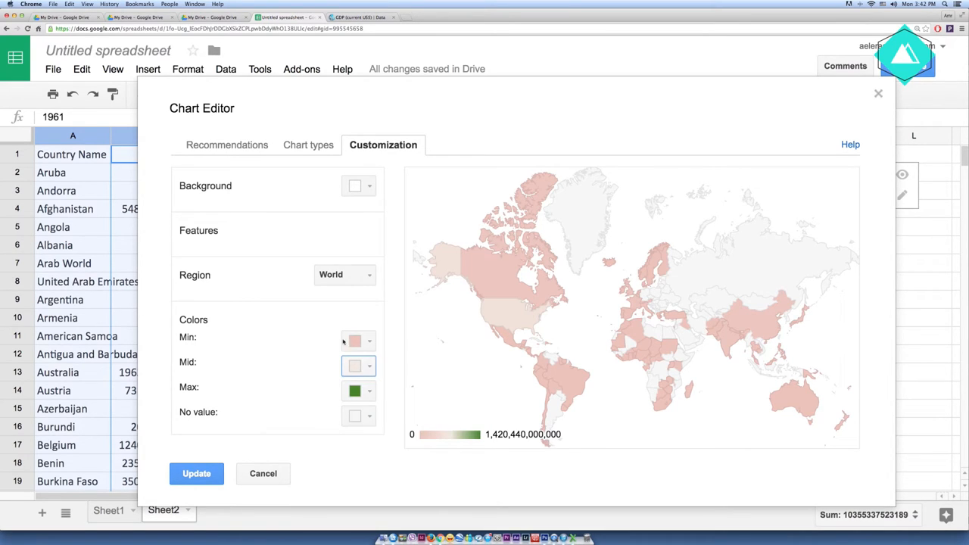
pyautogui.click(345, 275)
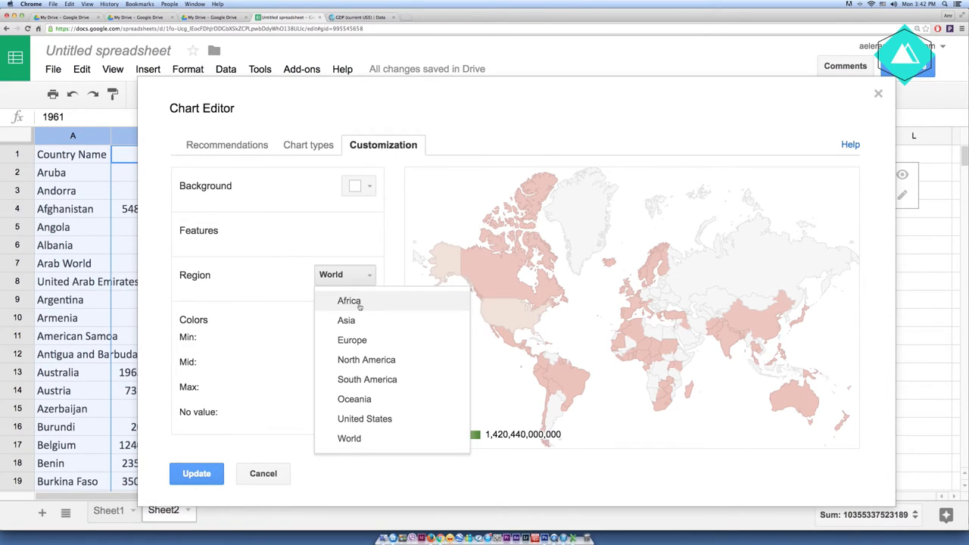
pyautogui.click(349, 301)
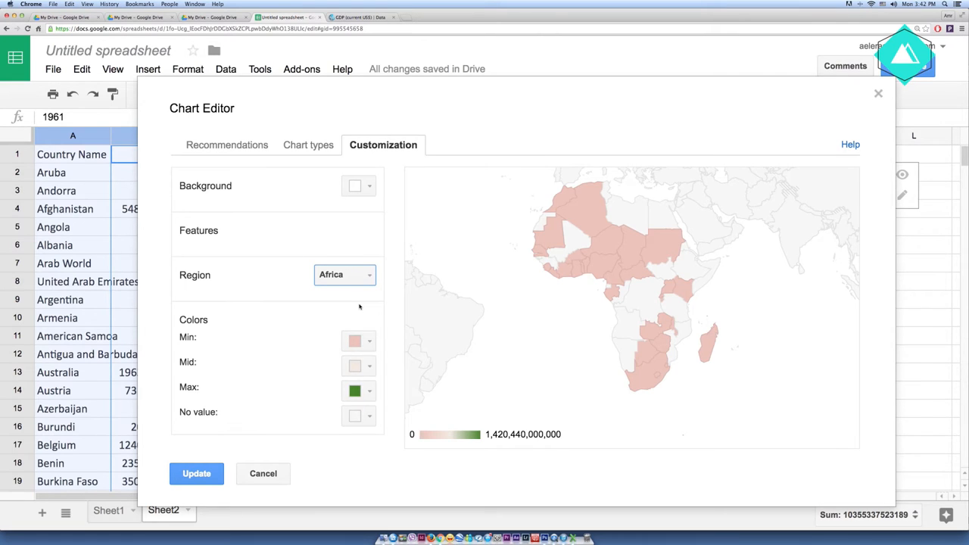
pyautogui.moveTo(349, 305)
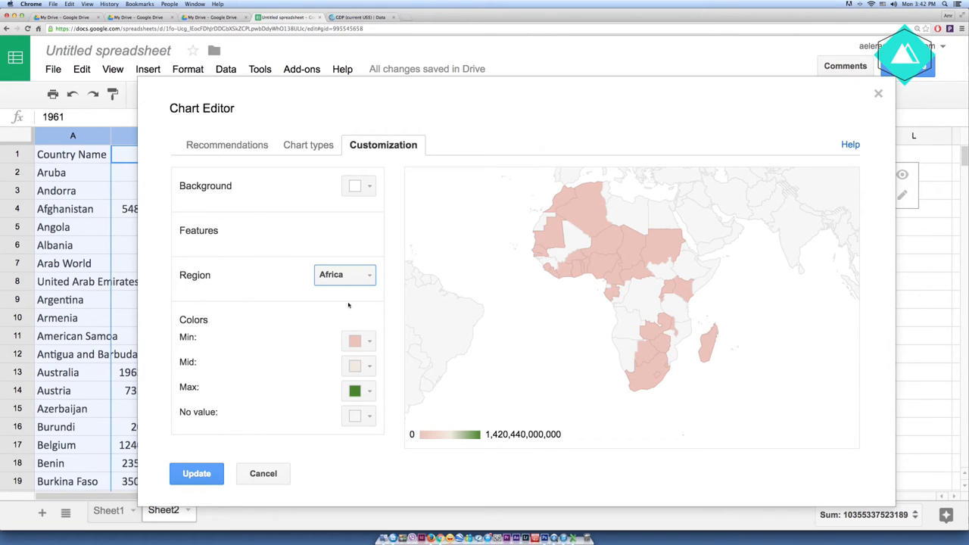
pyautogui.click(359, 186)
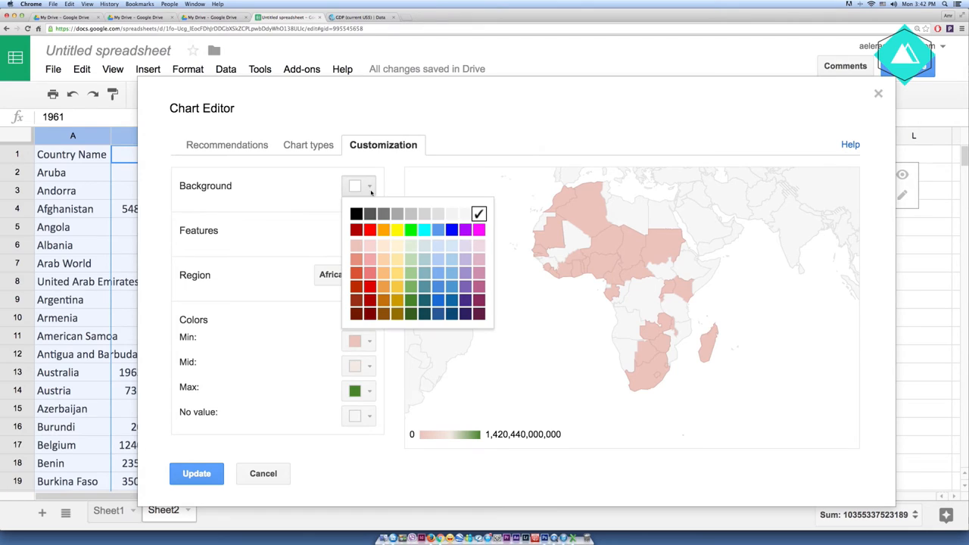
pyautogui.click(422, 214)
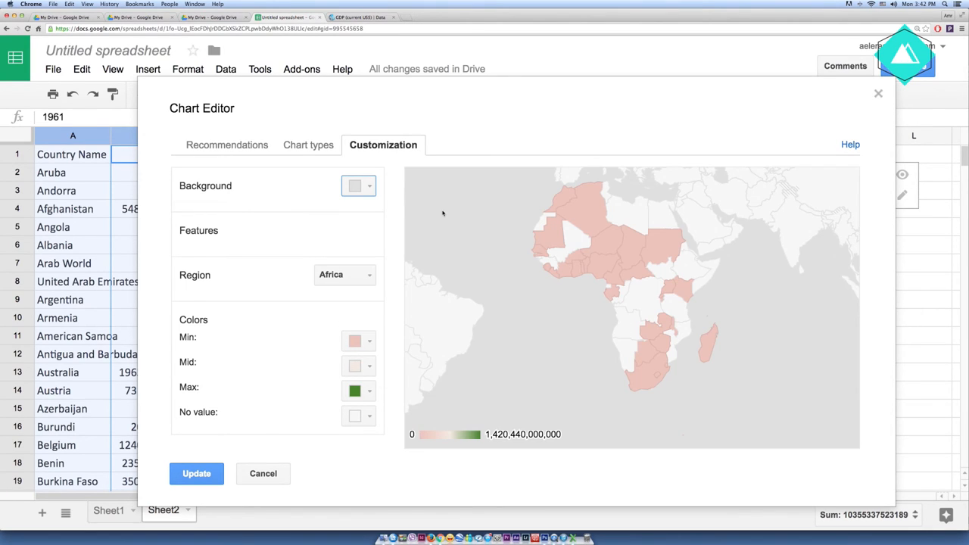
pyautogui.moveTo(245, 261)
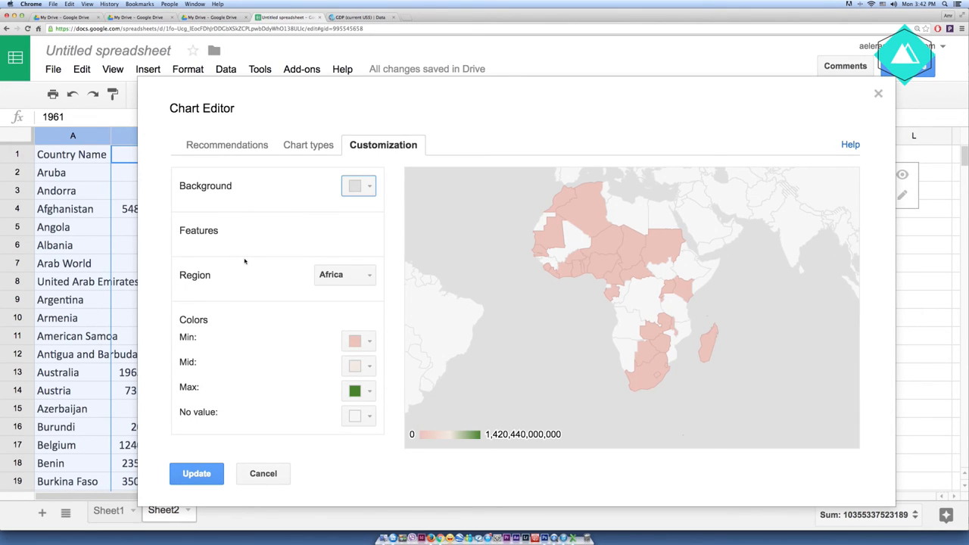